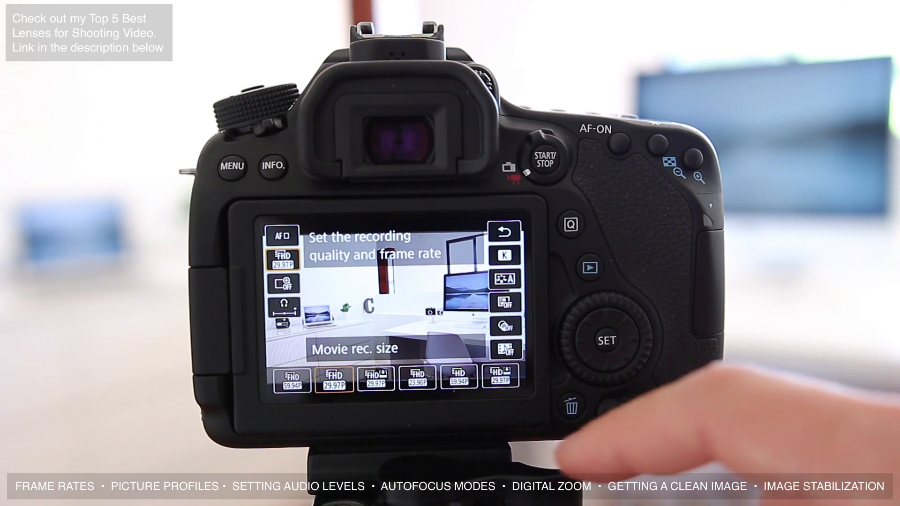
mouse_move(631, 419)
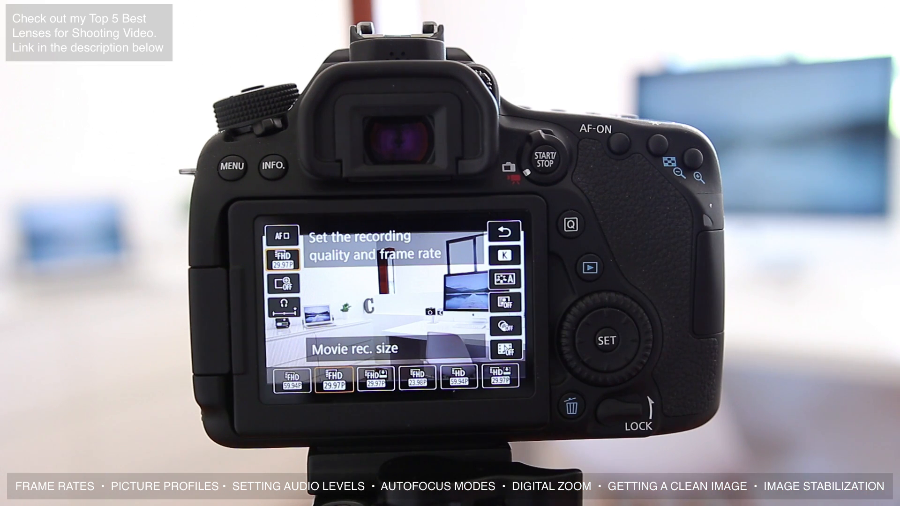
Show the details for Full HD 1920x1080 29.97fps Standard (IPB) on the Movie rec. size screen
click(292, 378)
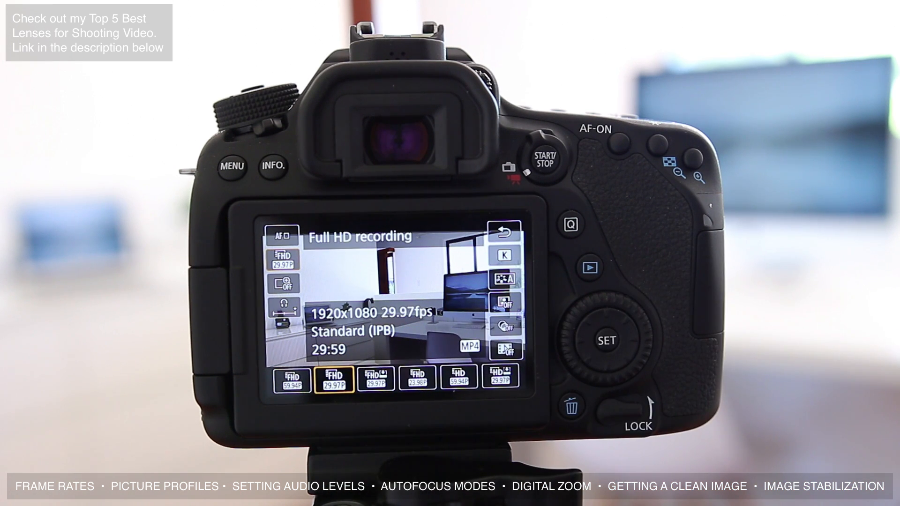
Set the movie recording size to Full HD 1920x1080 23.98fps Standard (IPB)
click(418, 377)
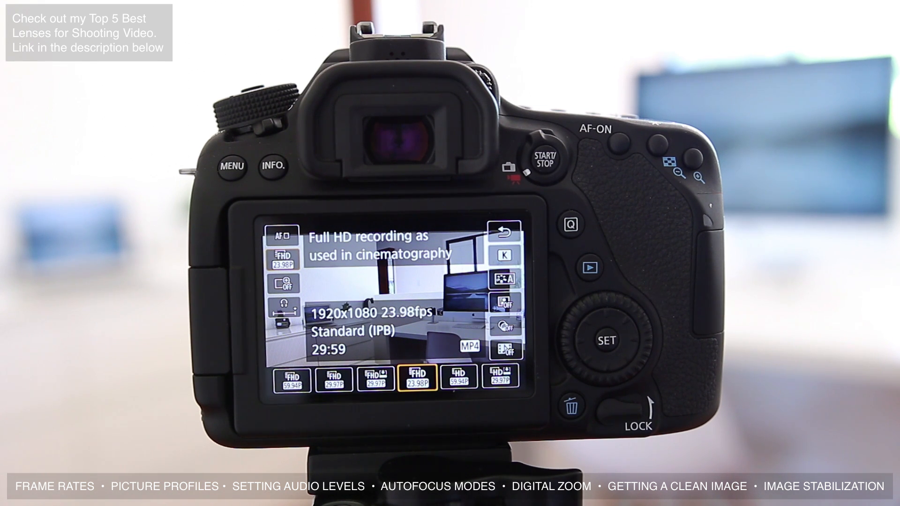